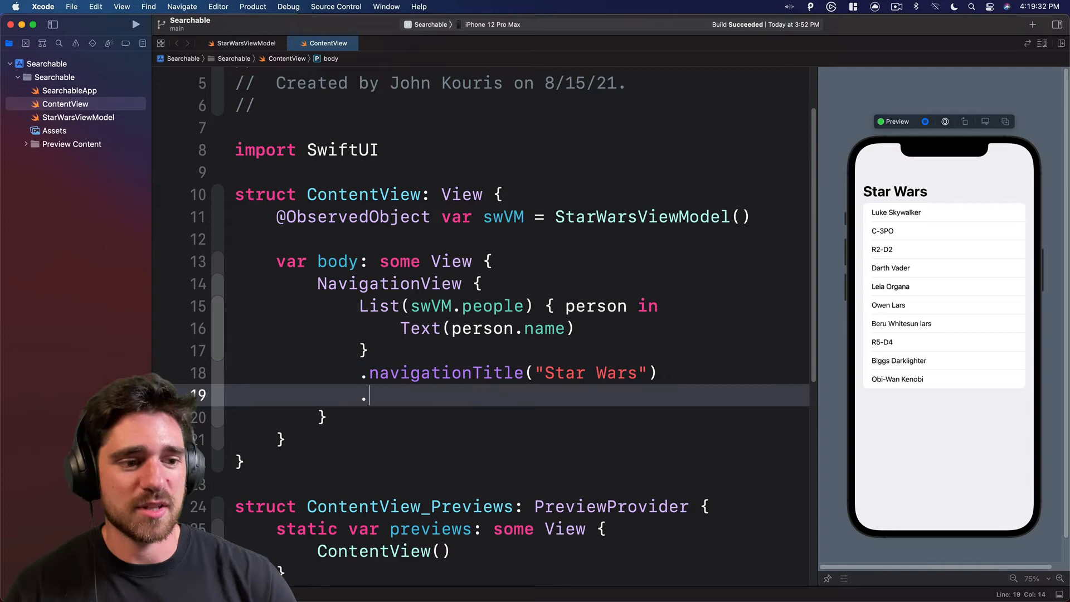
Step: Add a .searchable(text:) modifier after the Star Wars navigation title via code completion
type("search")
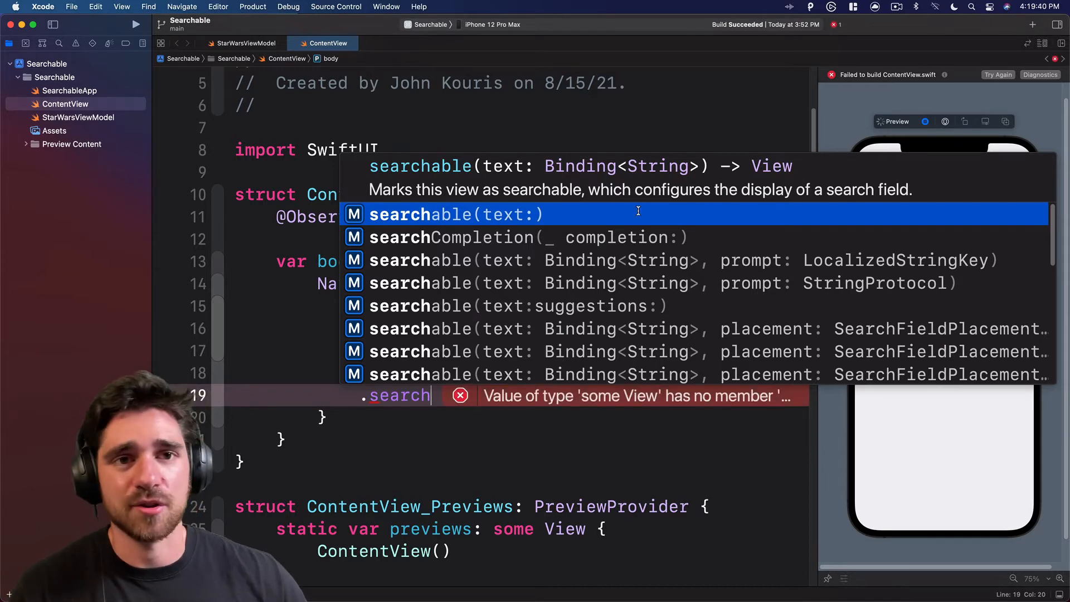
left_click(456, 214)
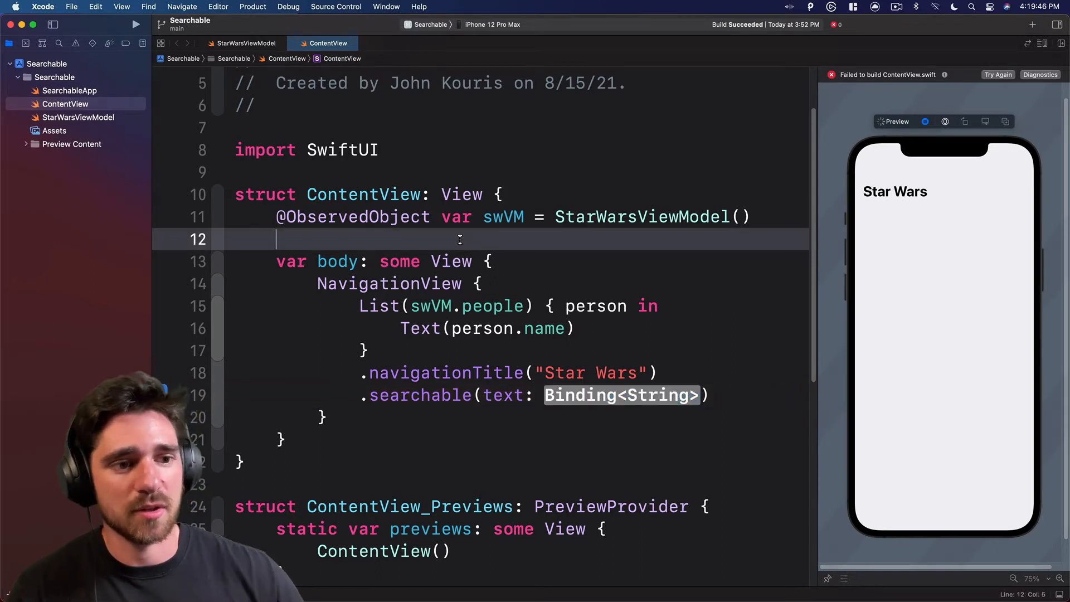
type("@State")
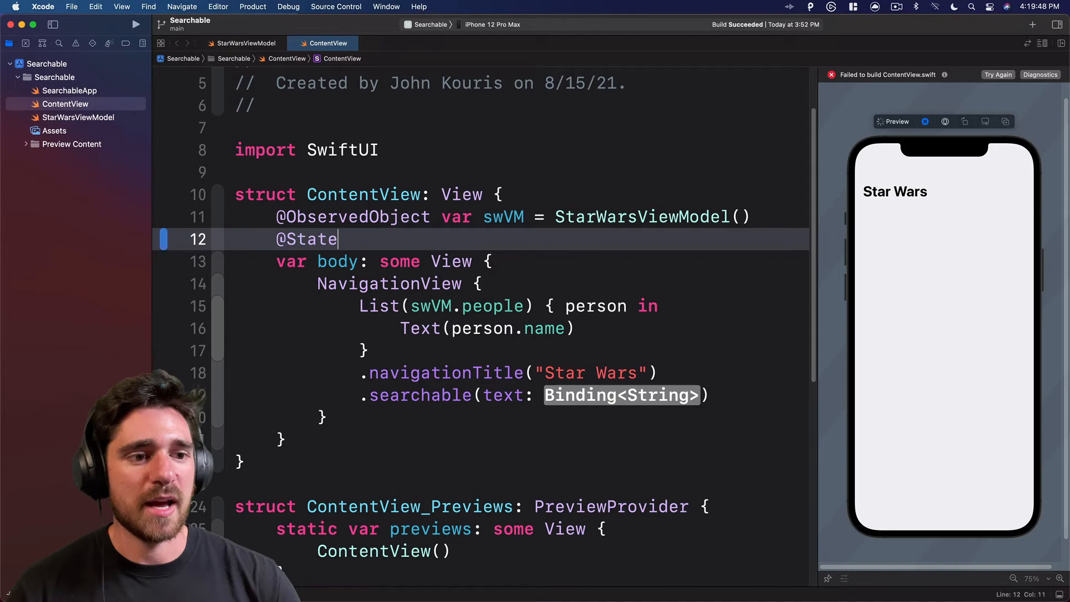
type("private var")
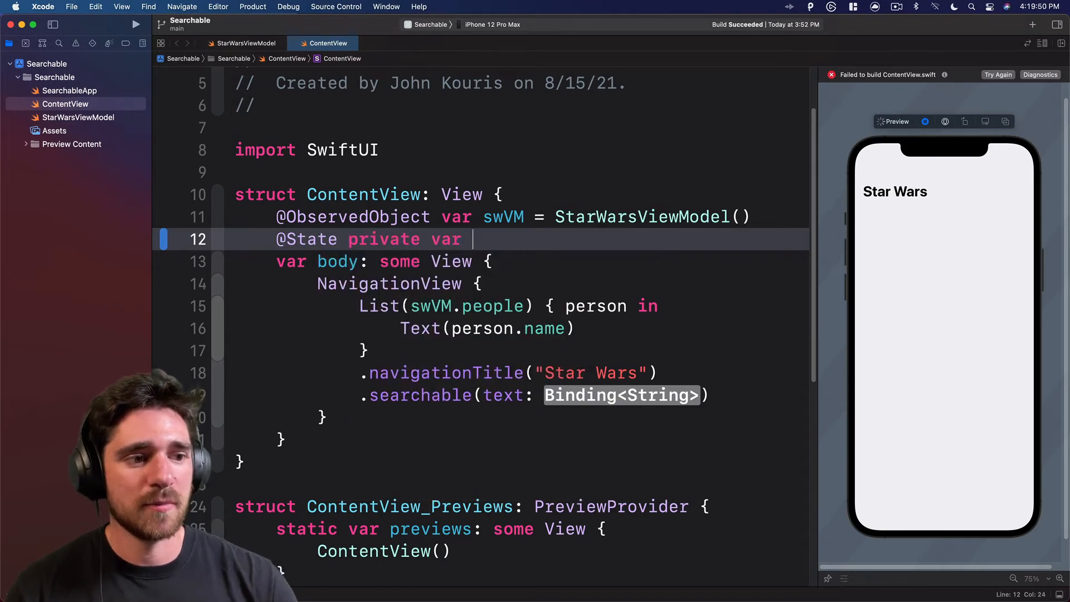
type("sea")
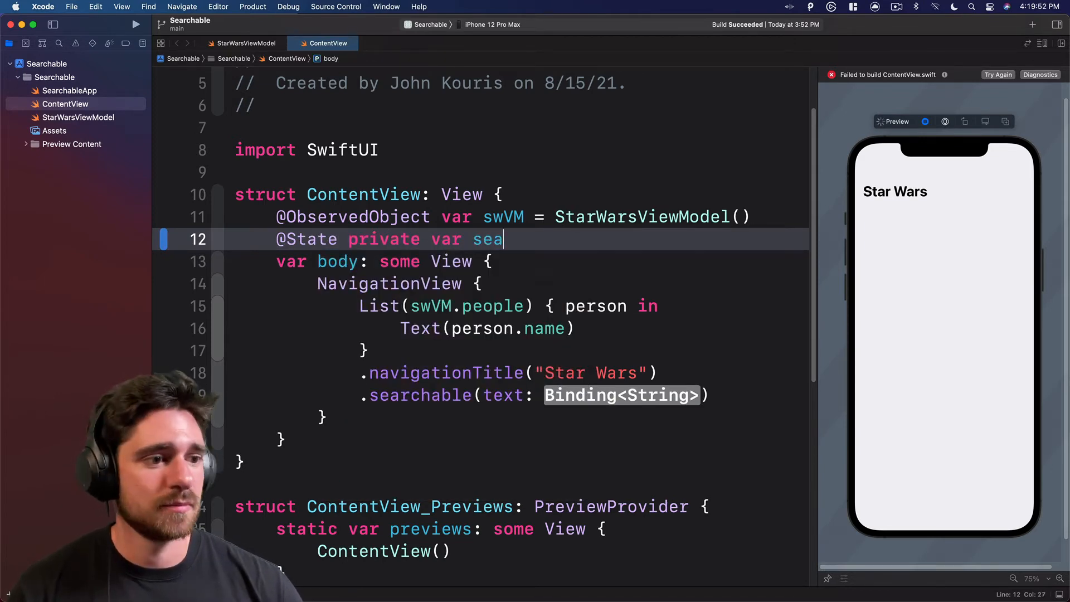
type("rchText =")
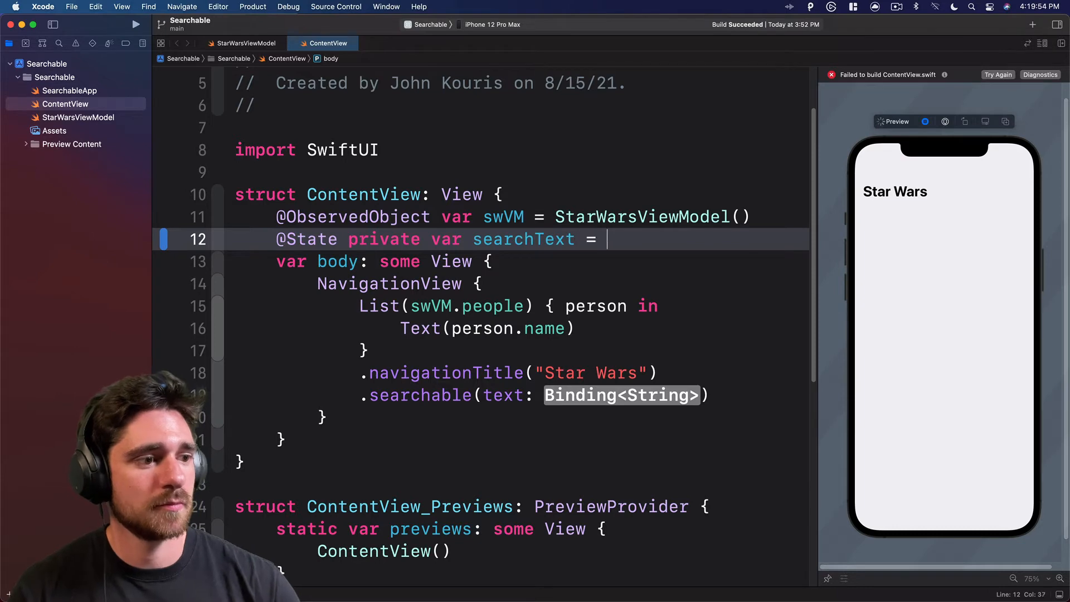
type("\"\"")
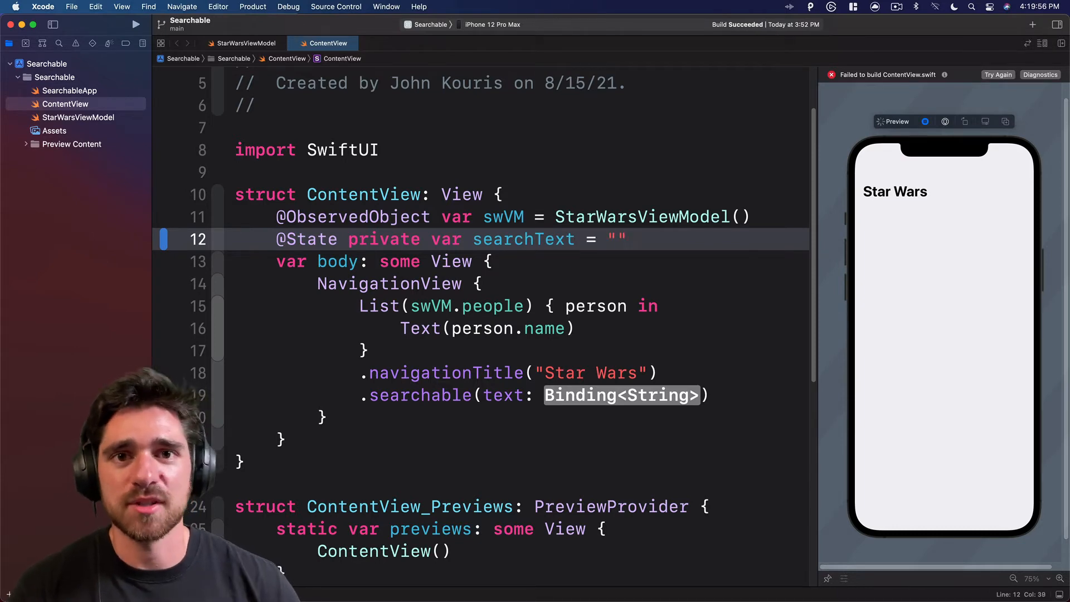
key("Return")
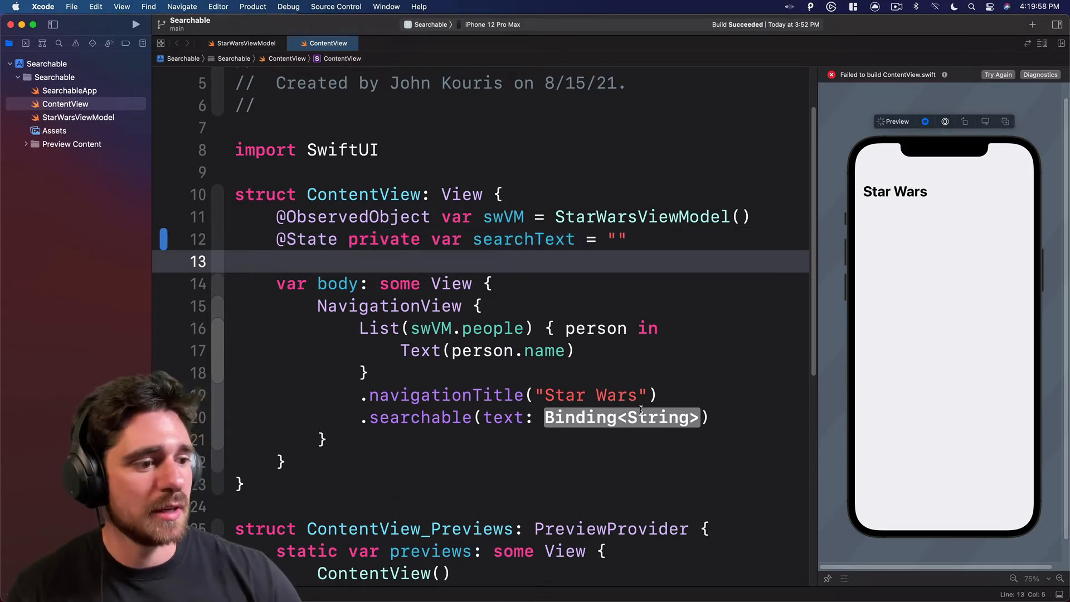
type("$")
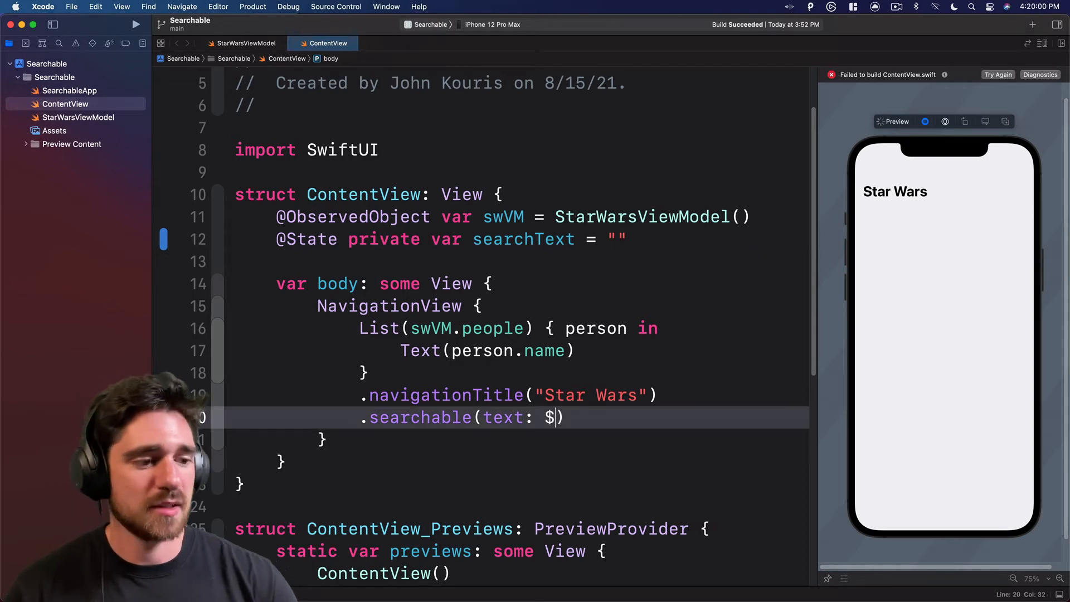
type("searchText")
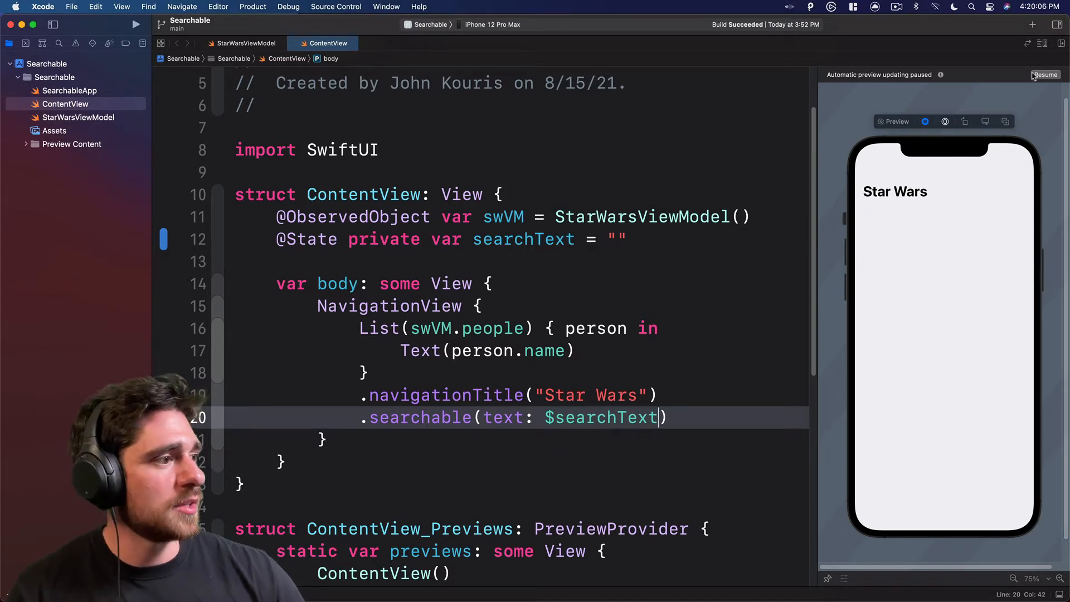
Step: Resume the live preview and retry the build so the search field renders
left_click(1044, 75)
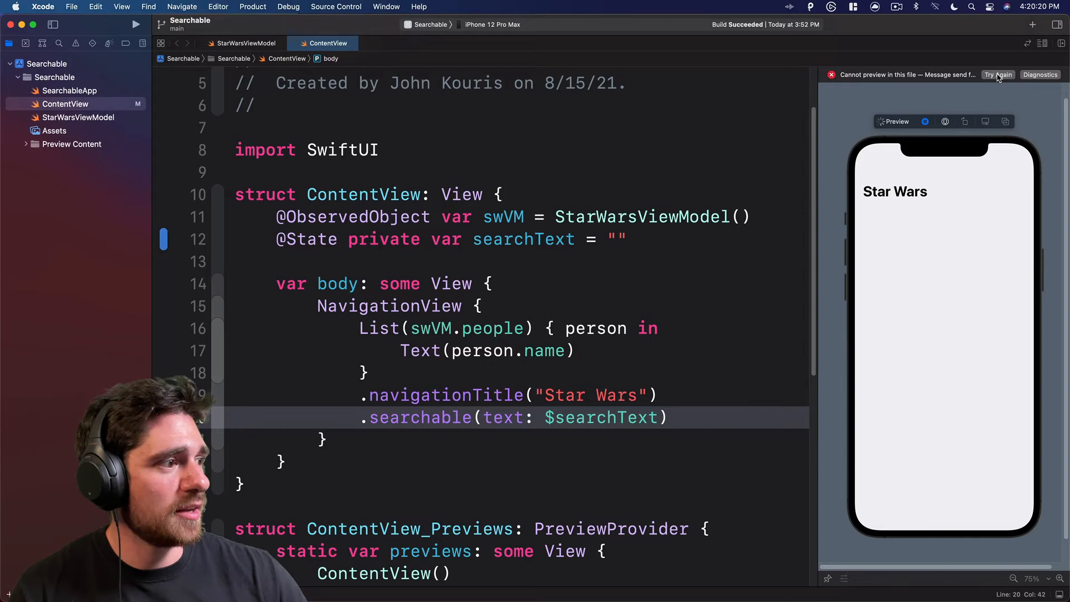
left_click(999, 75)
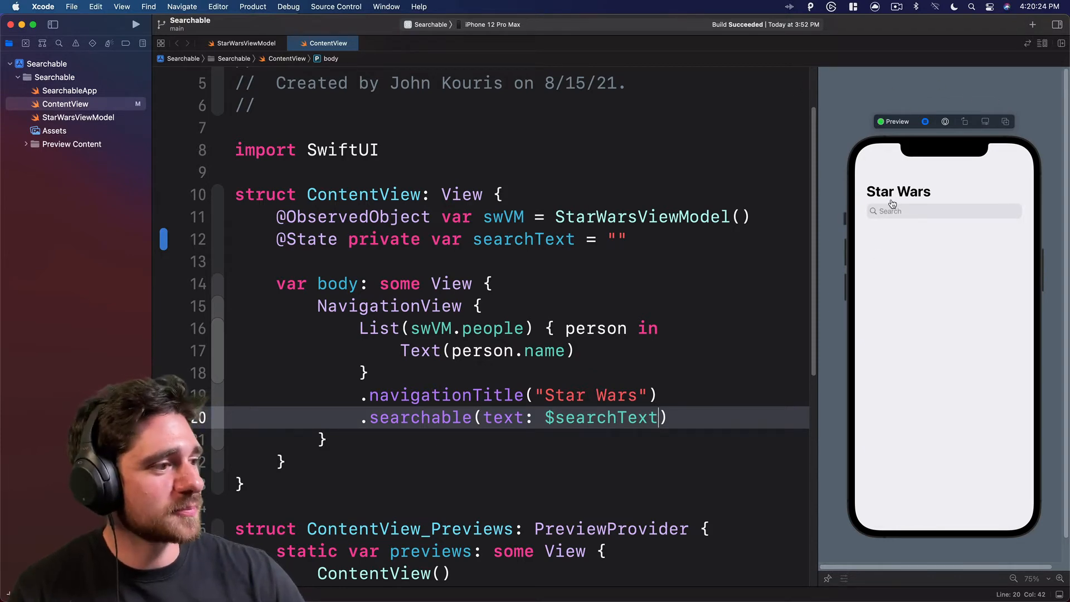
mouse_move(907, 212)
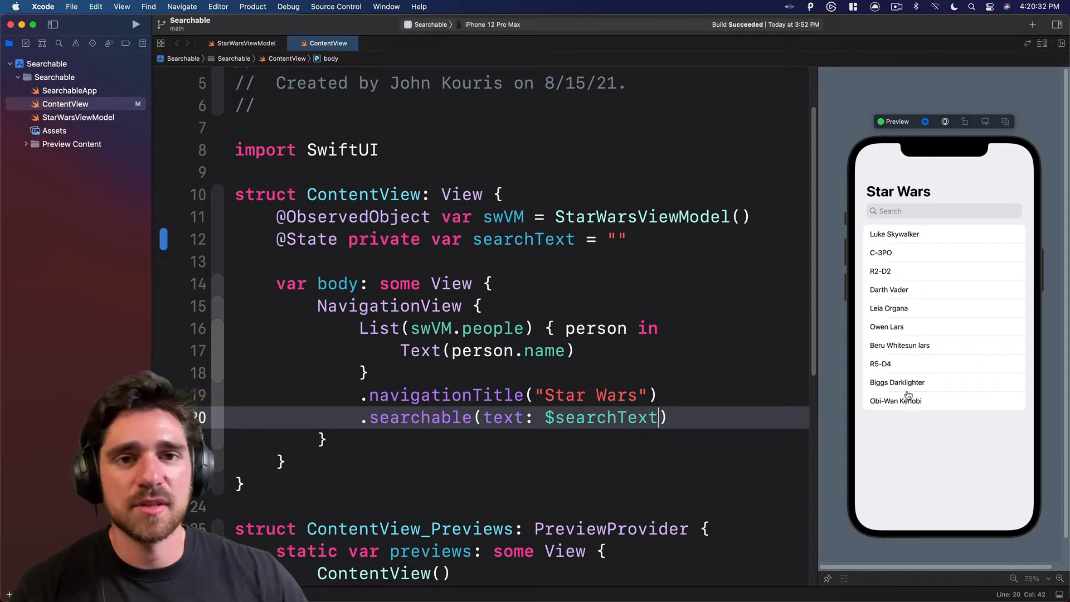
mouse_move(936, 290)
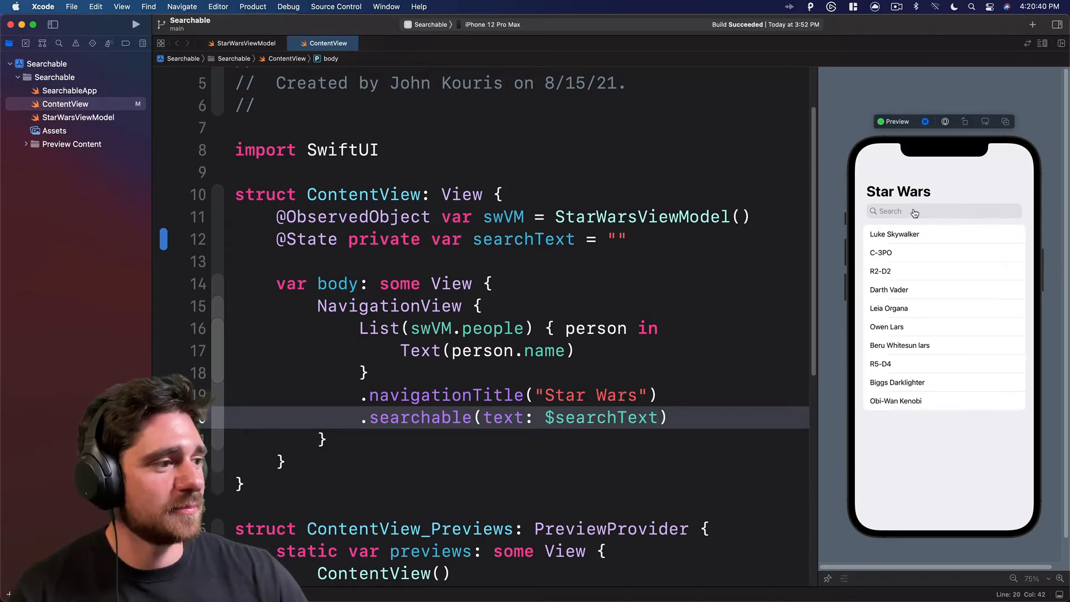
Step: Search for Luke in the preview's search field; the list stays unfiltered
left_click(914, 211)
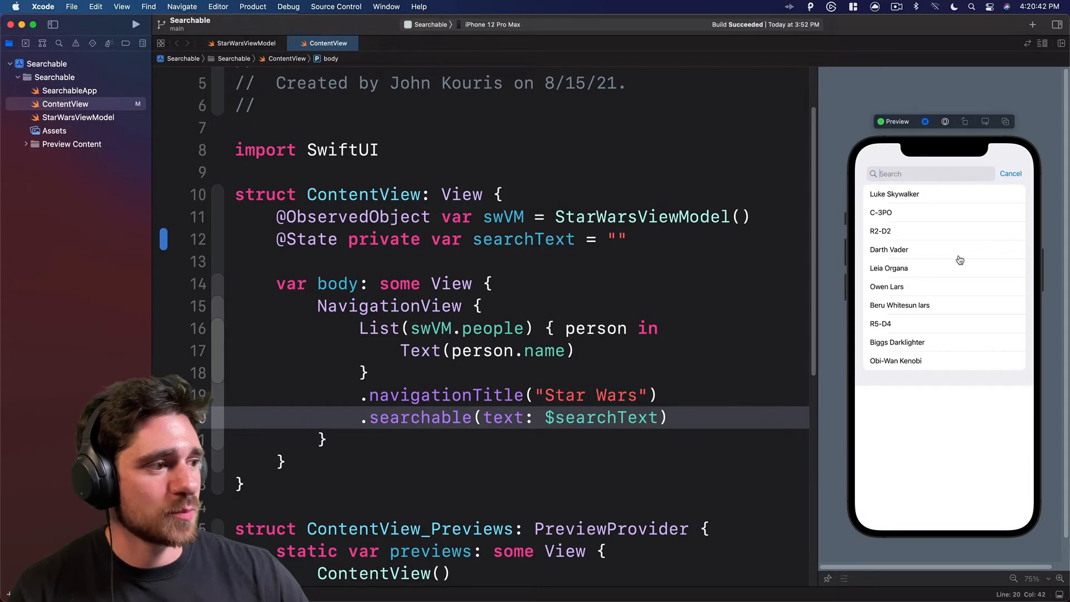
type("Luke")
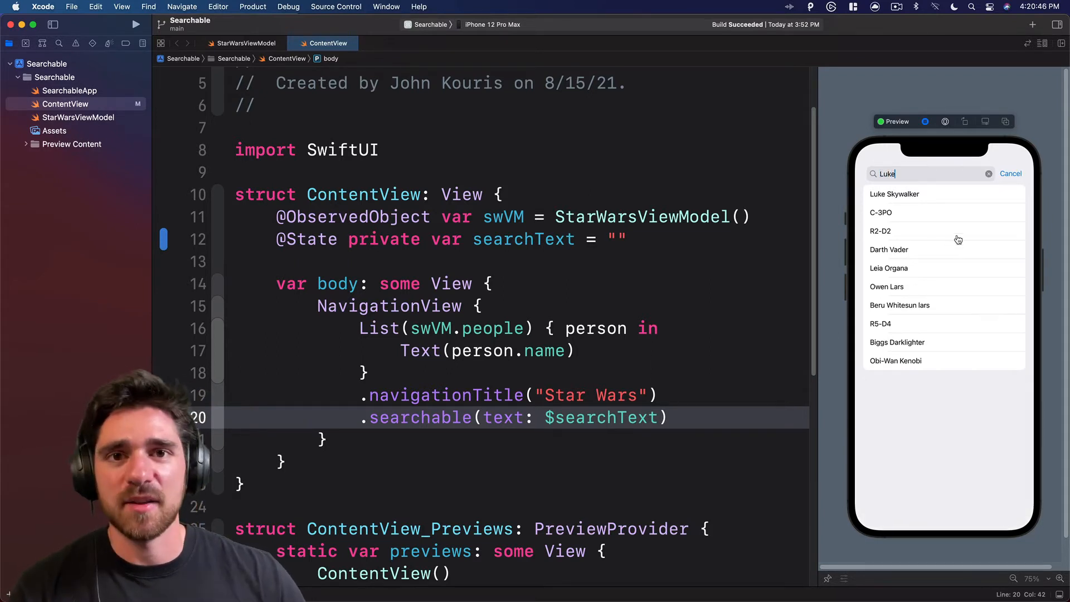
mouse_move(951, 238)
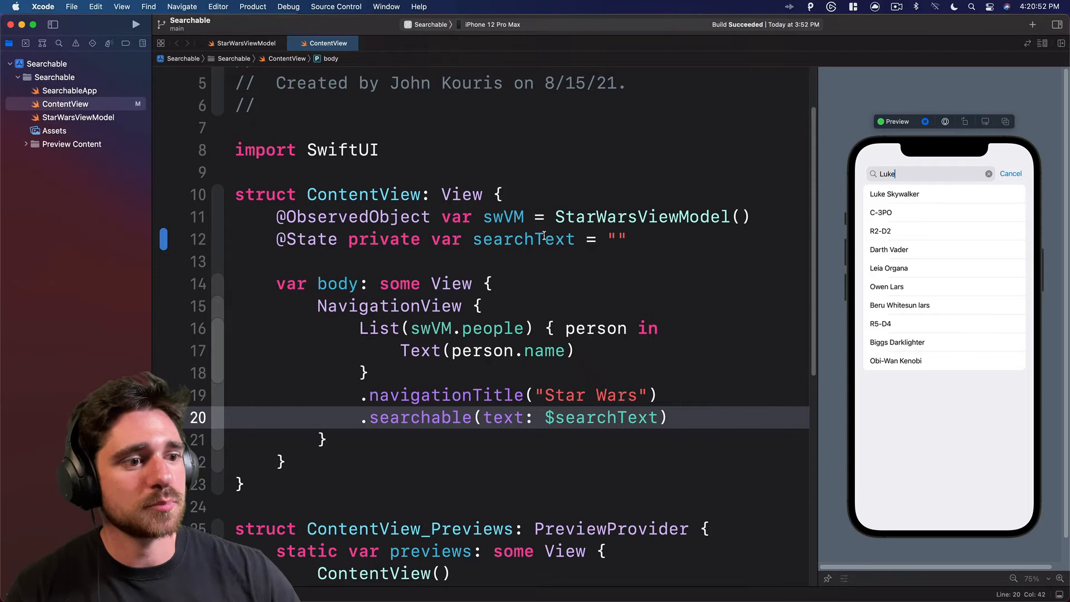
Step: Declare a filteredPeople computed property of type [Person] below searchText
left_click(623, 238)
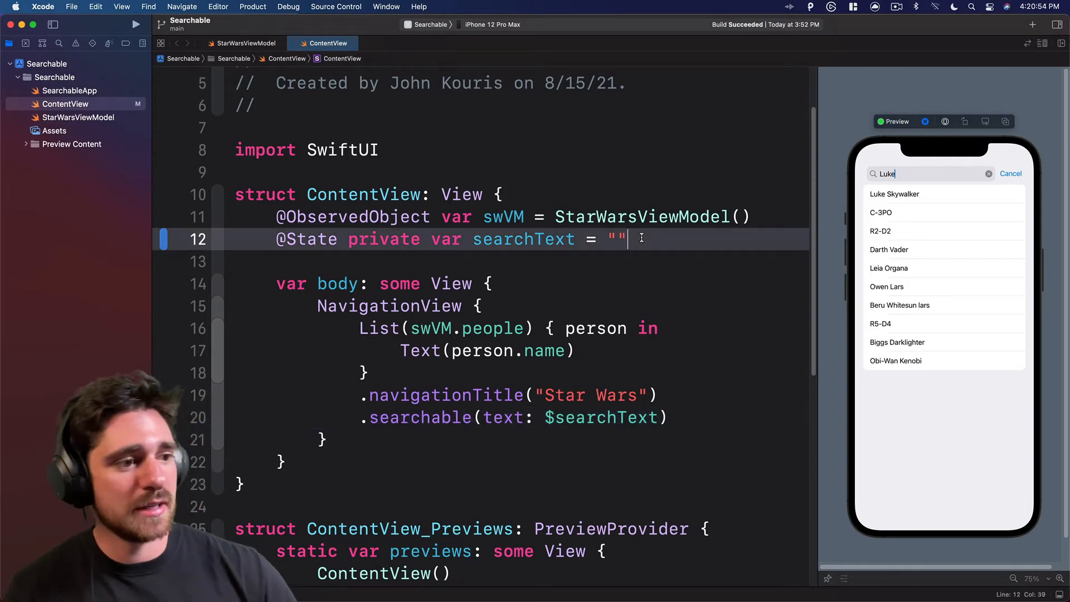
type("var")
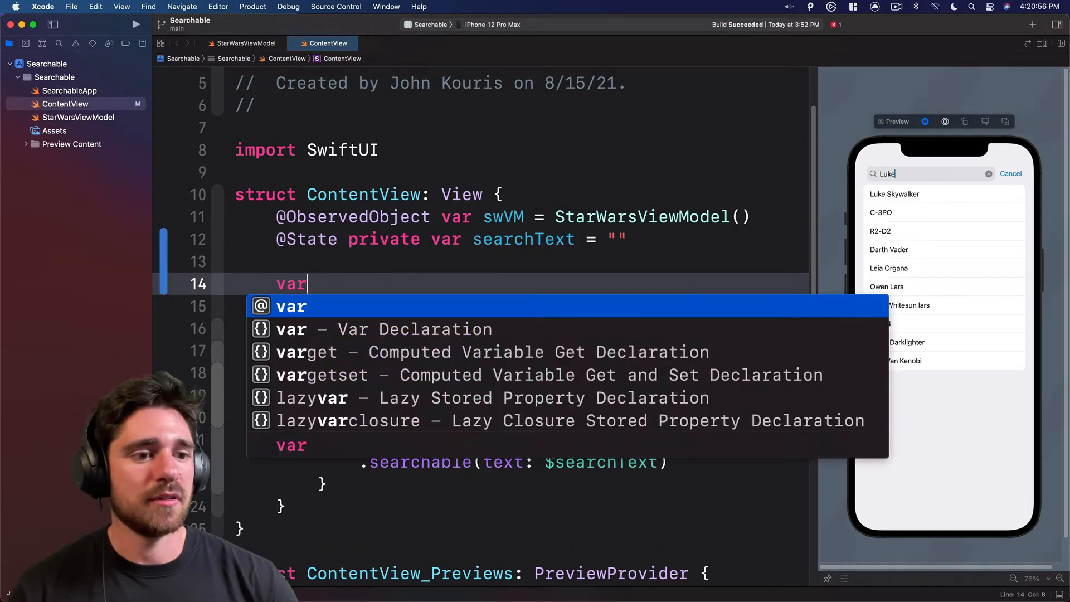
type("filtere")
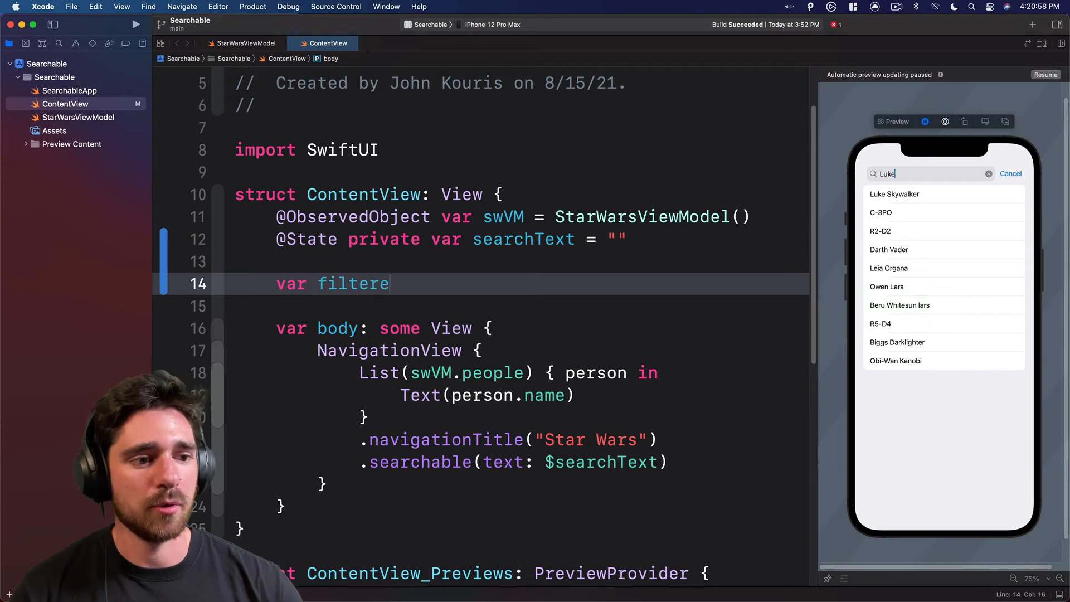
type("dPeople:")
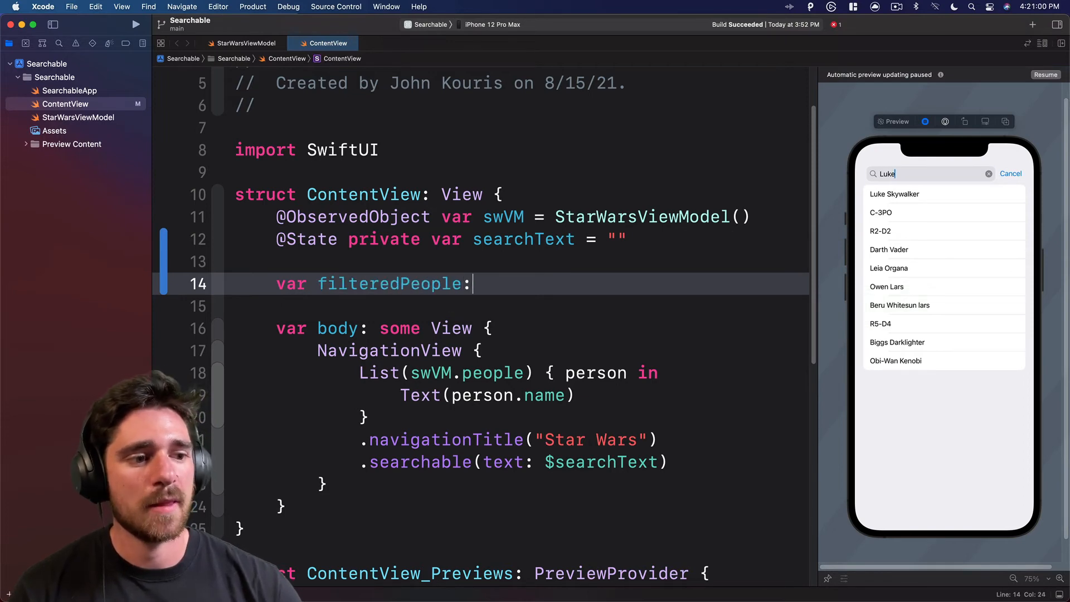
type("[P]")
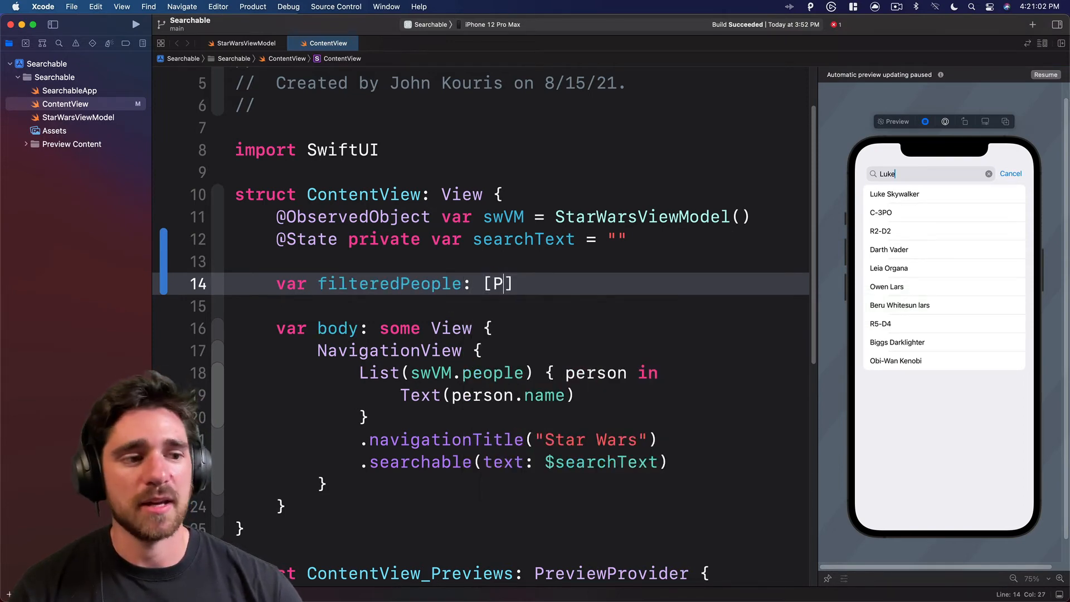
type("erson")
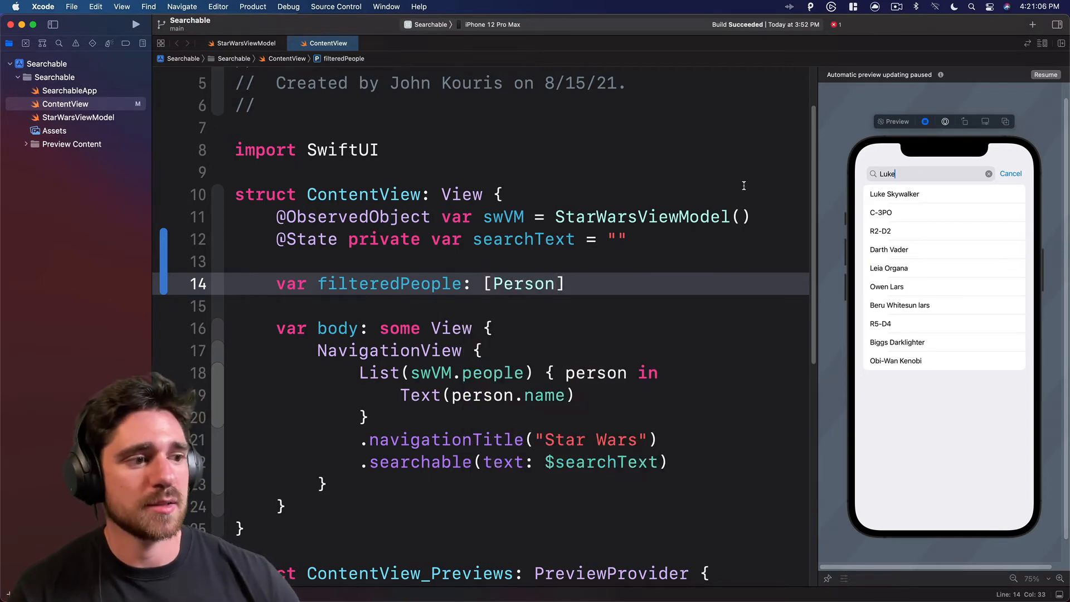
type("{")
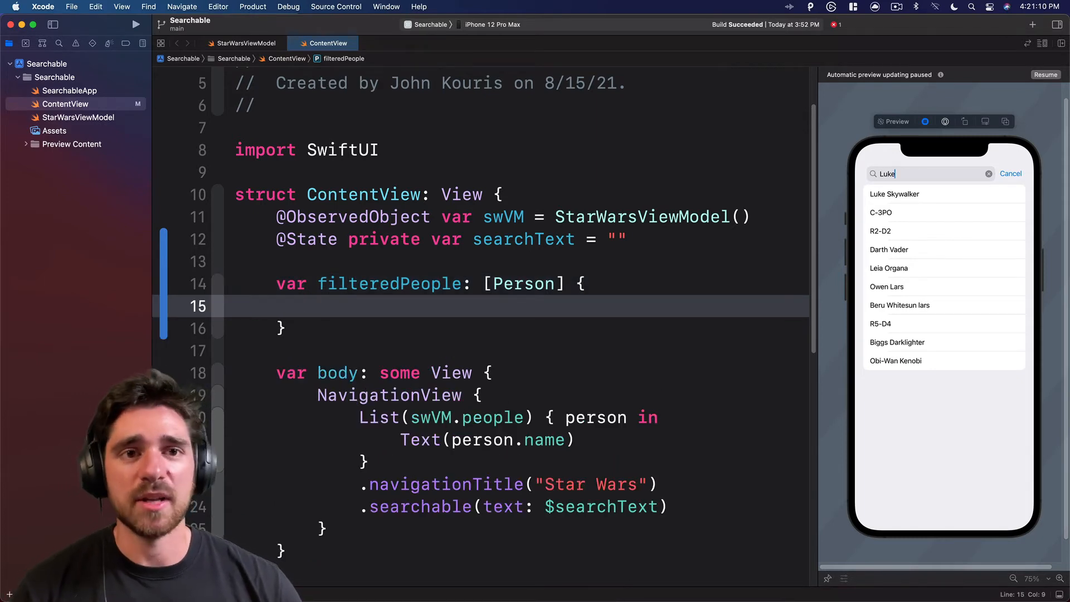
Step: Return swVM.people from filteredPeople when searchText is empty
type("if")
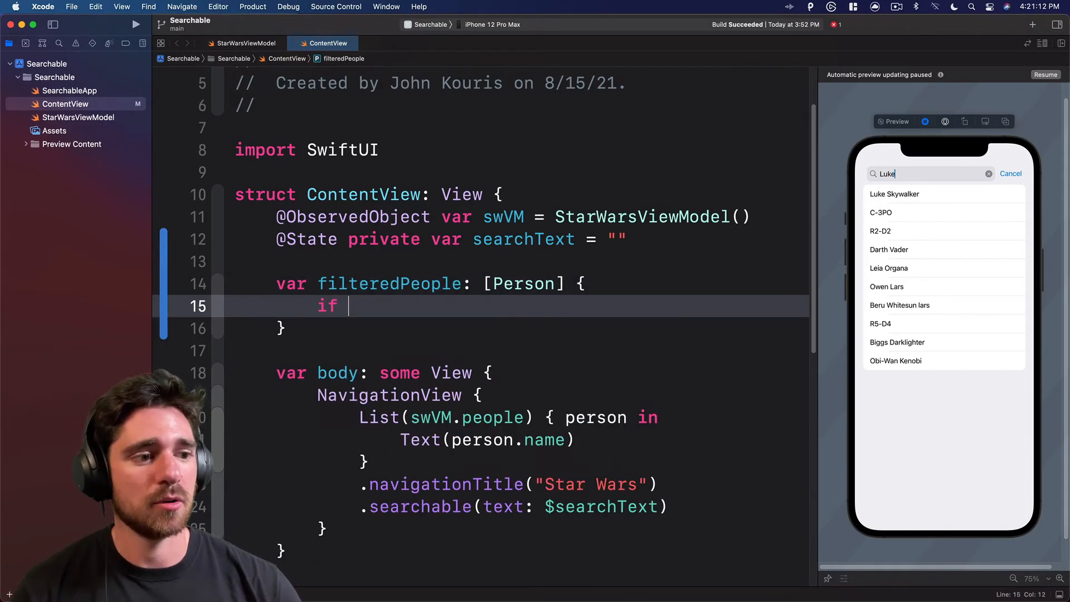
type("searchText == \"\" {")
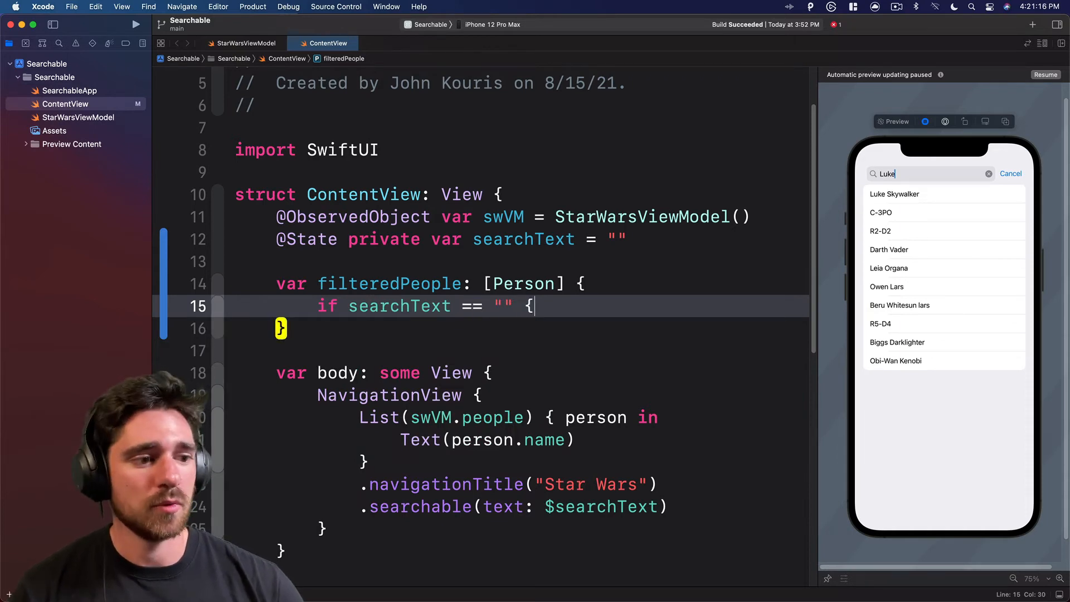
type("return swVM.")
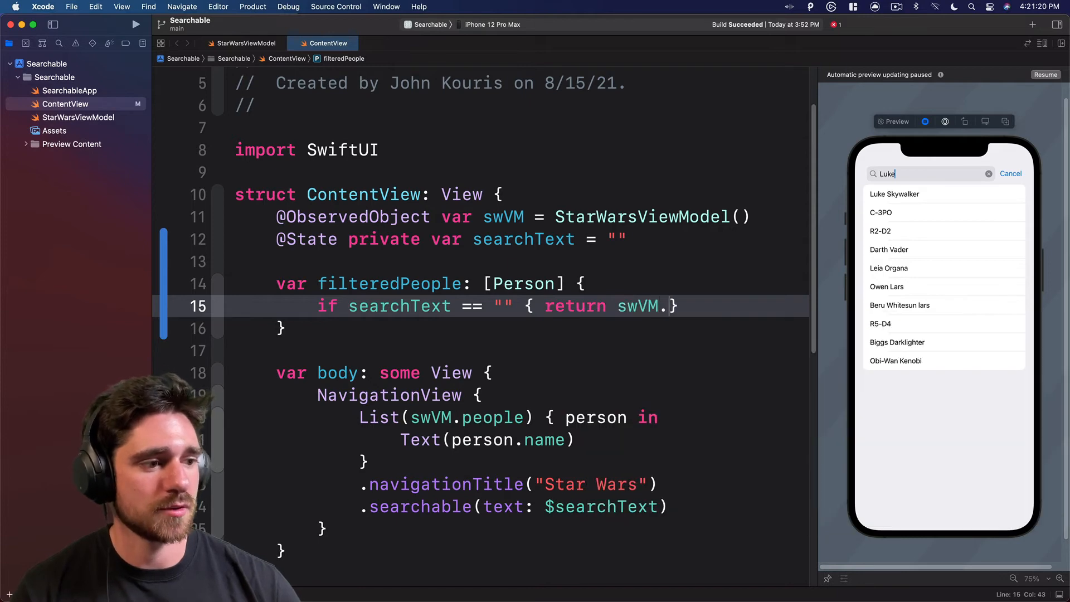
type("people")
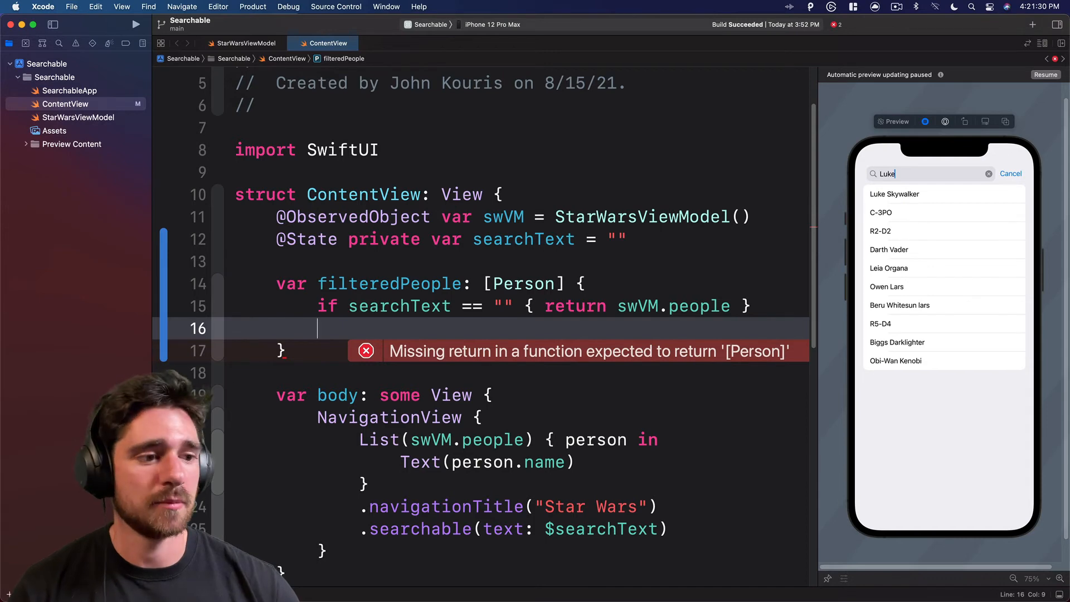
Step: Otherwise return swVM.people filtered to names whose lowercase contains the lowercased searchText
type("return")
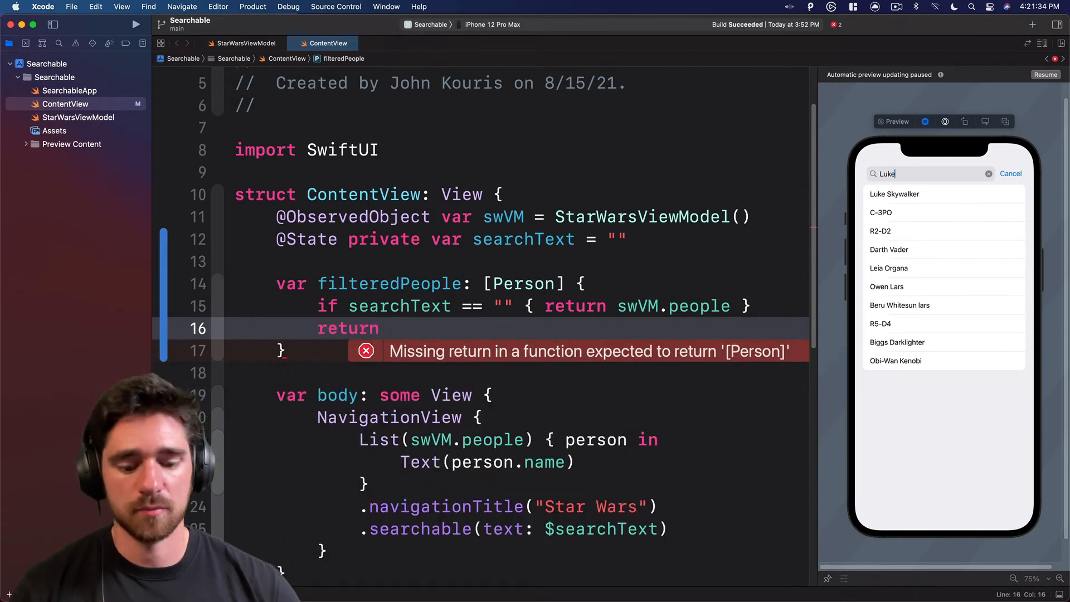
type("swVM.people.")
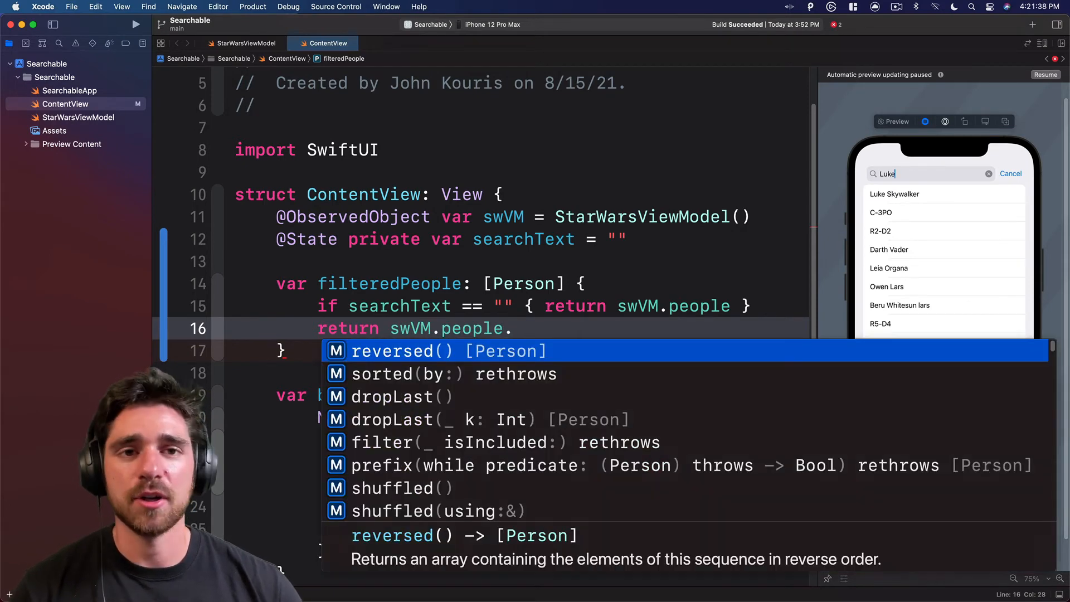
type("filter {")
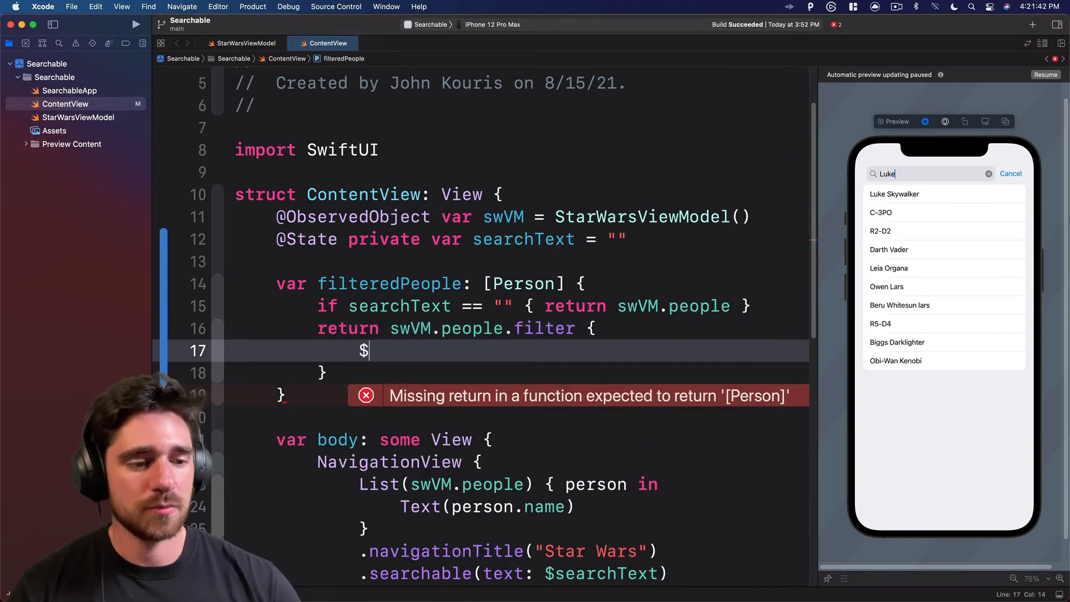
type("0.name")
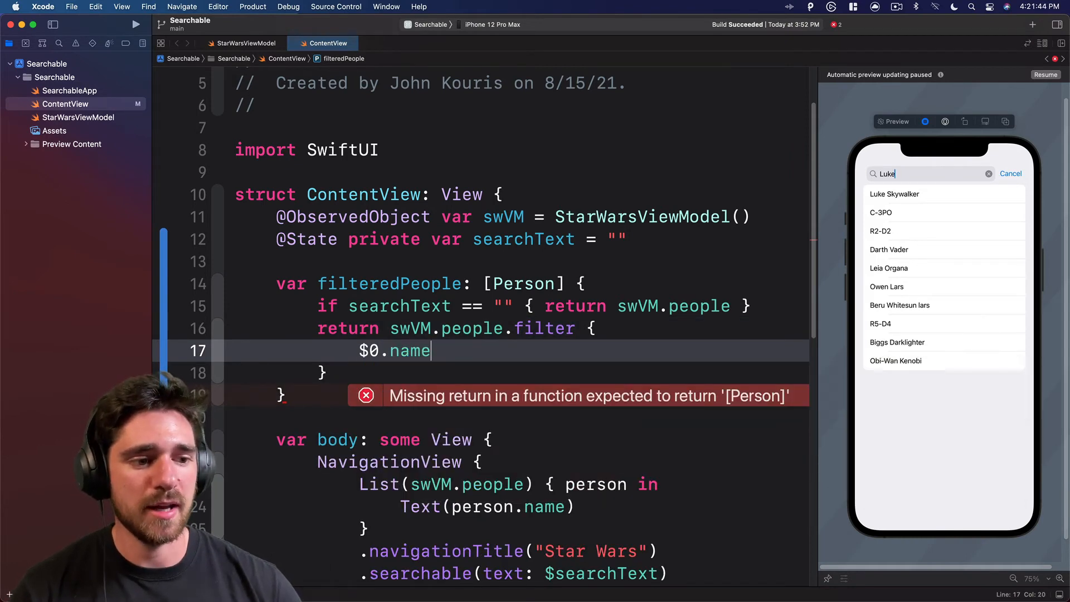
type("lw")
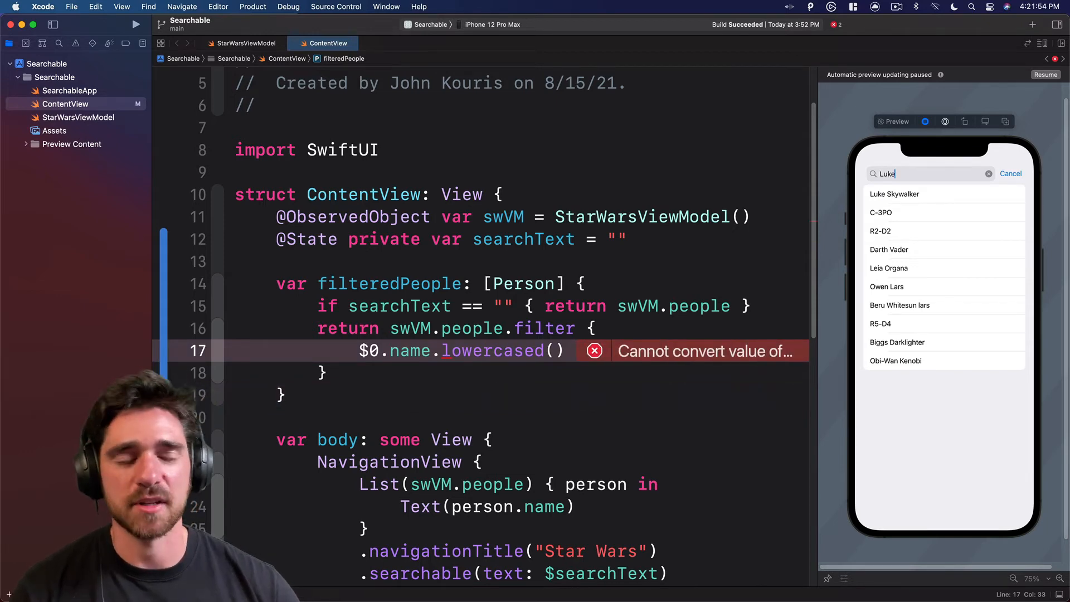
type(".contains(")
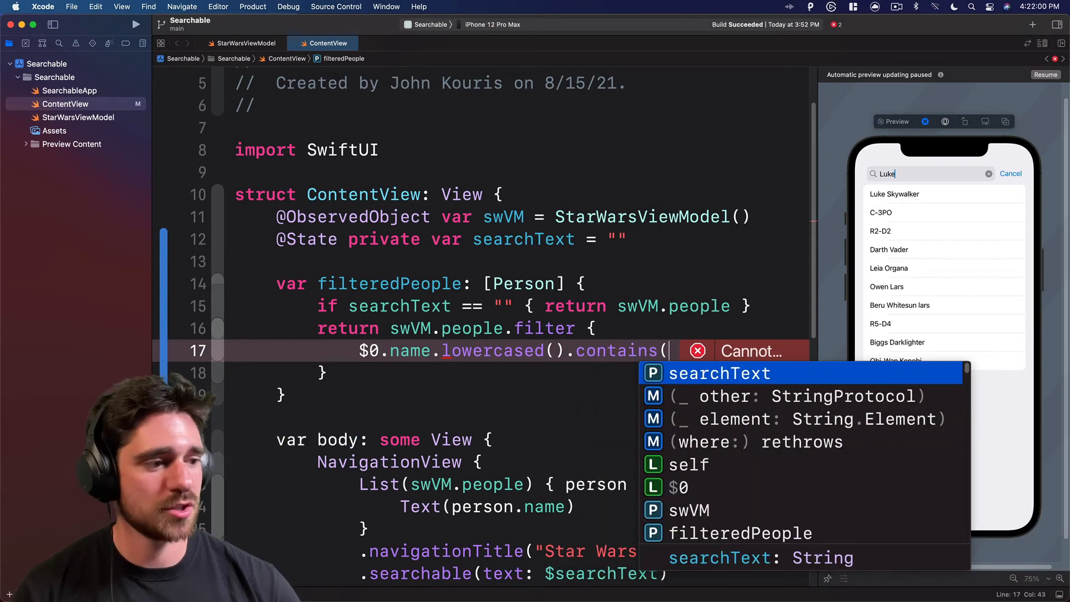
type("searchText.lowercased())")
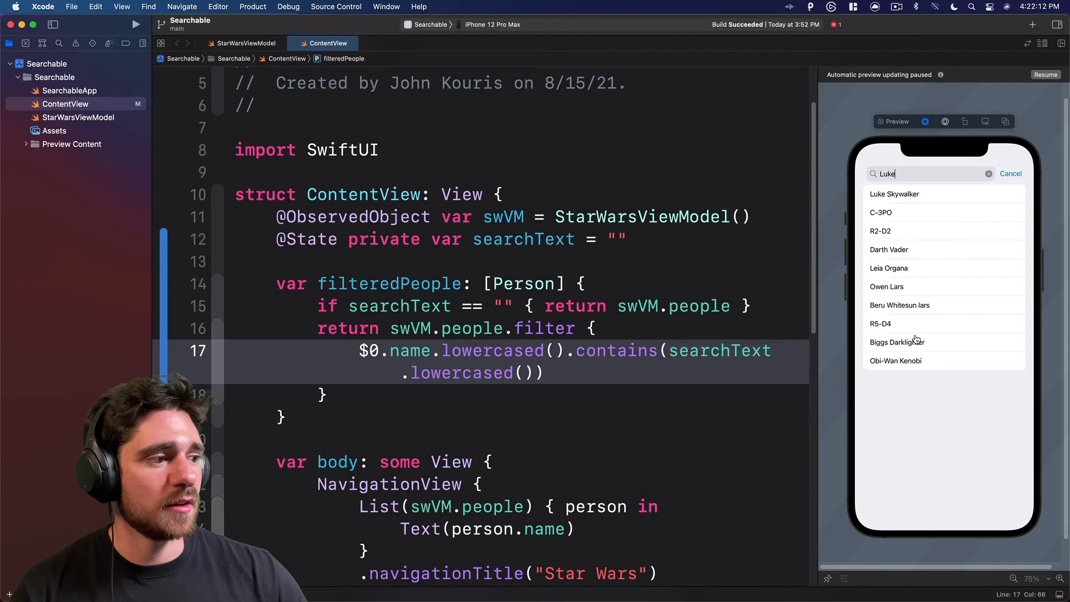
mouse_move(911, 346)
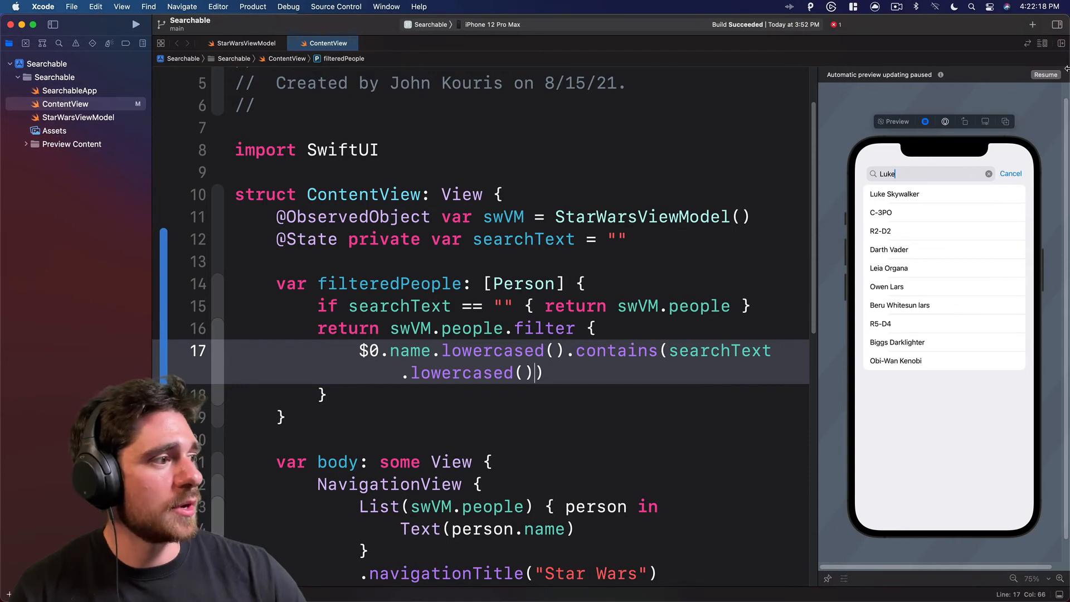
Step: Resume the live preview and select swVM.people in the List initializer for replacement
left_click(1045, 74)
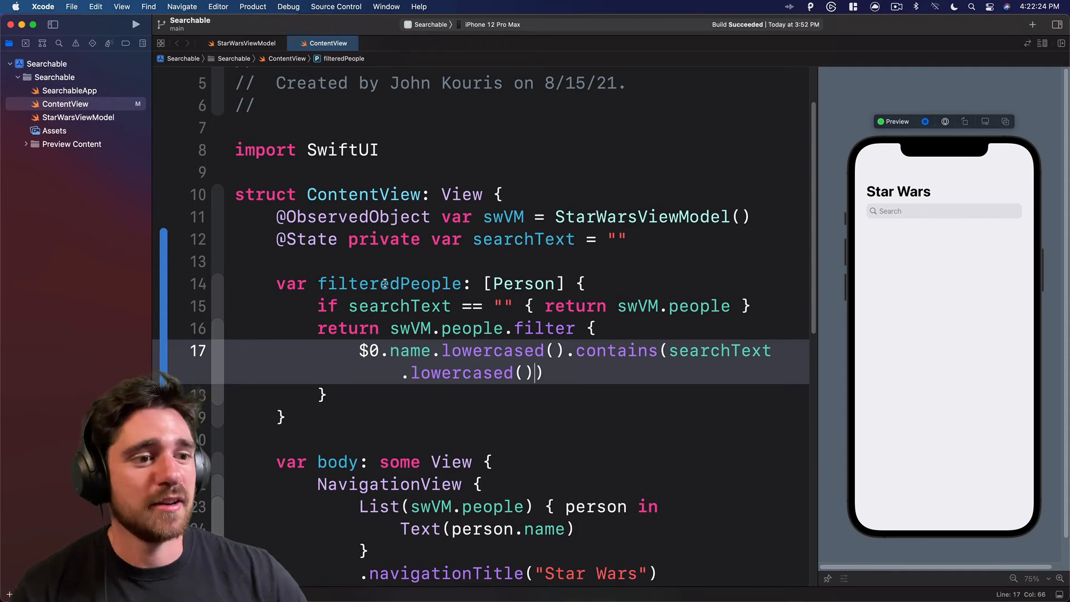
double_click(389, 284)
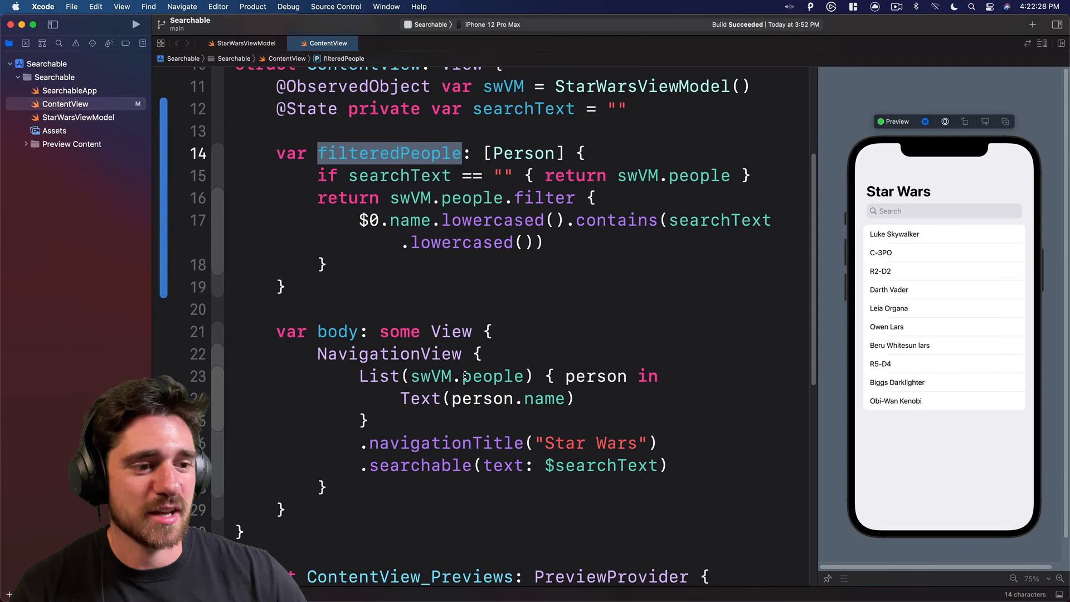
double_click(499, 376)
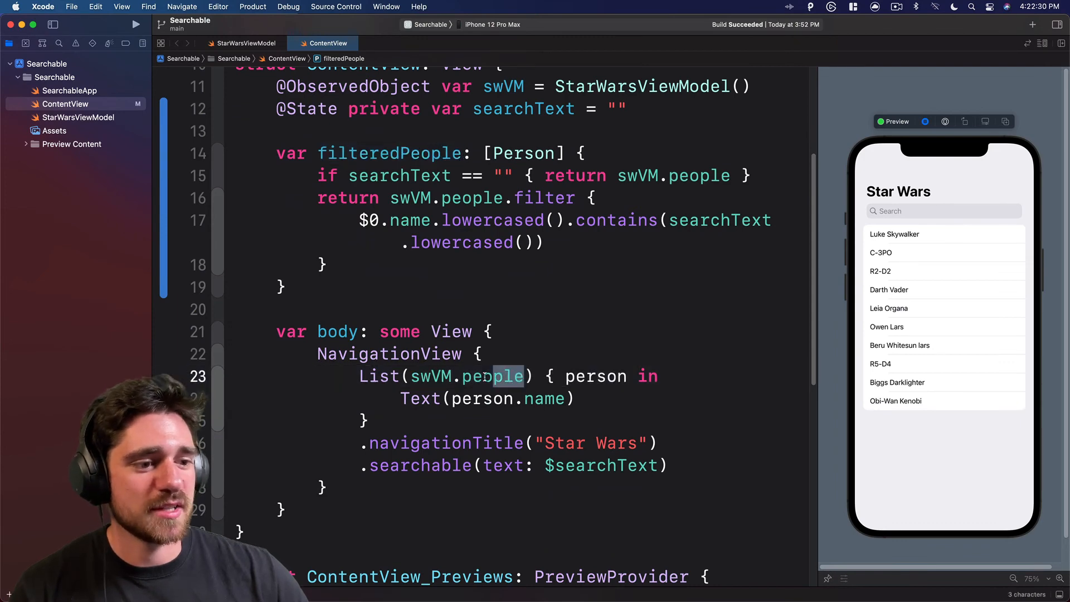
double_click(466, 376)
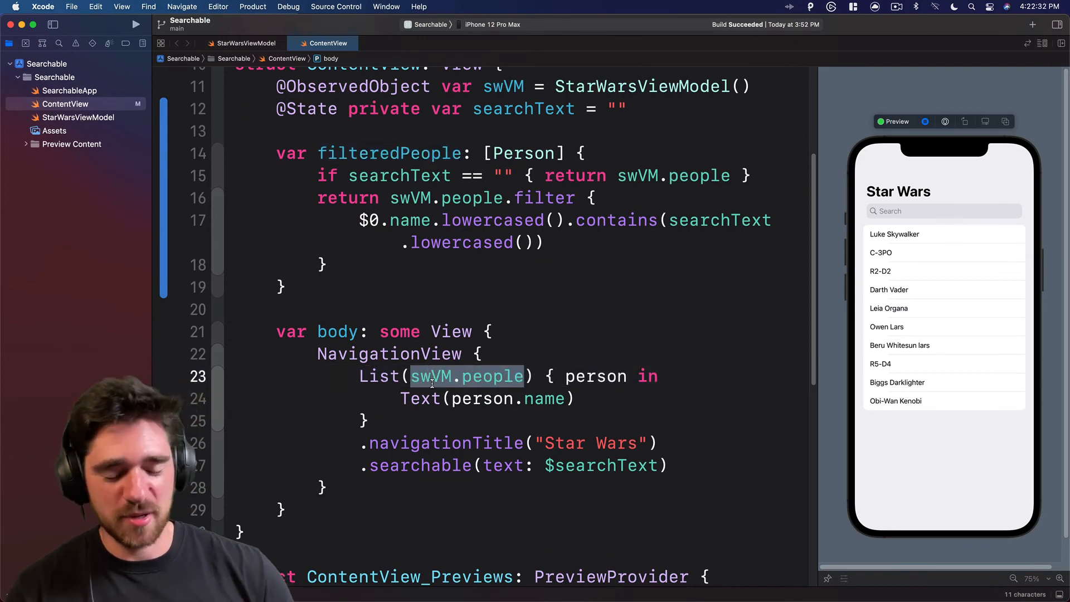
Step: Replace the List's data source swVM.people with filteredPeople
type("filteredPeople")
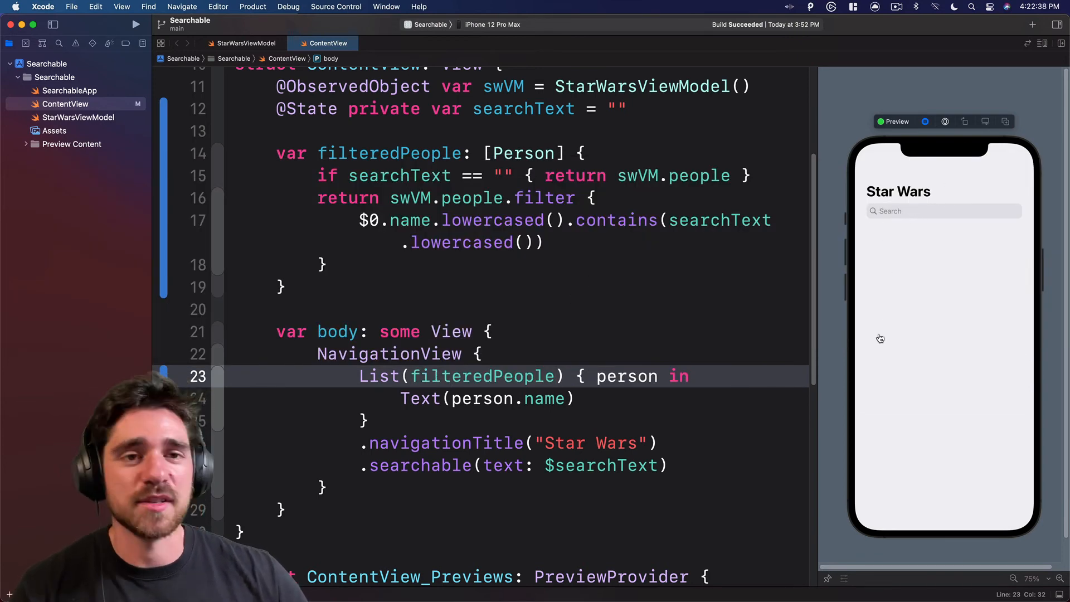
mouse_move(906, 320)
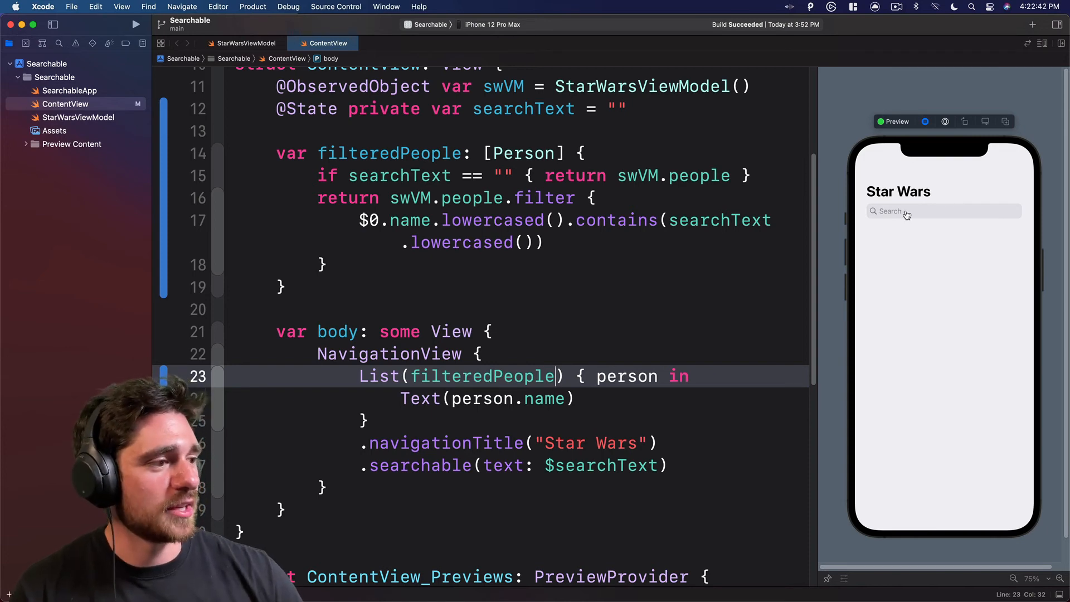
Step: Test preview search with L, Dar, Sk, clear it, then R5 leaving only R5-D4
left_click(925, 210)
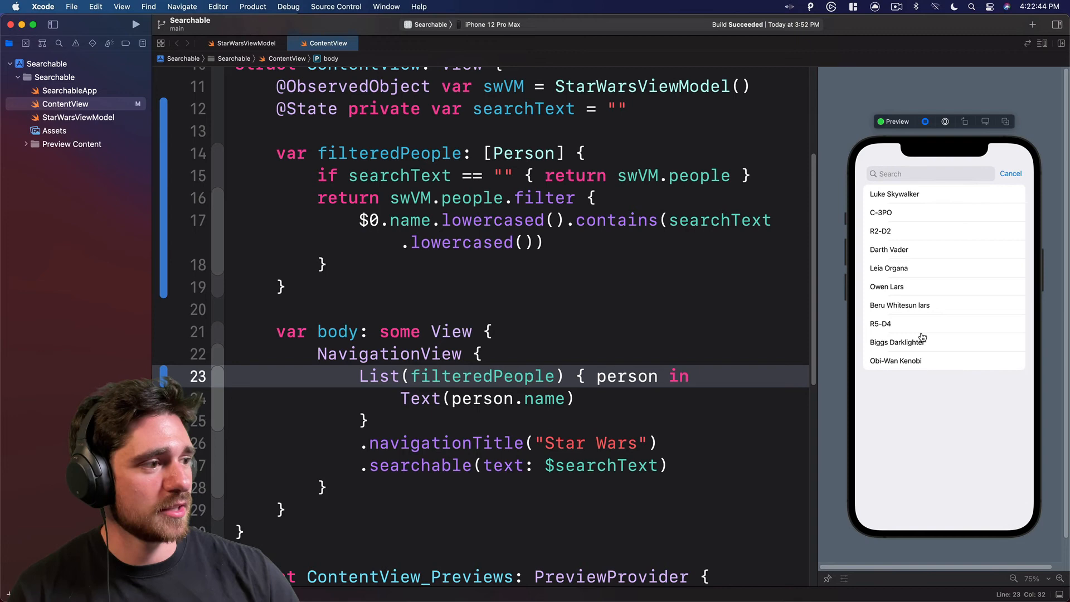
type("L")
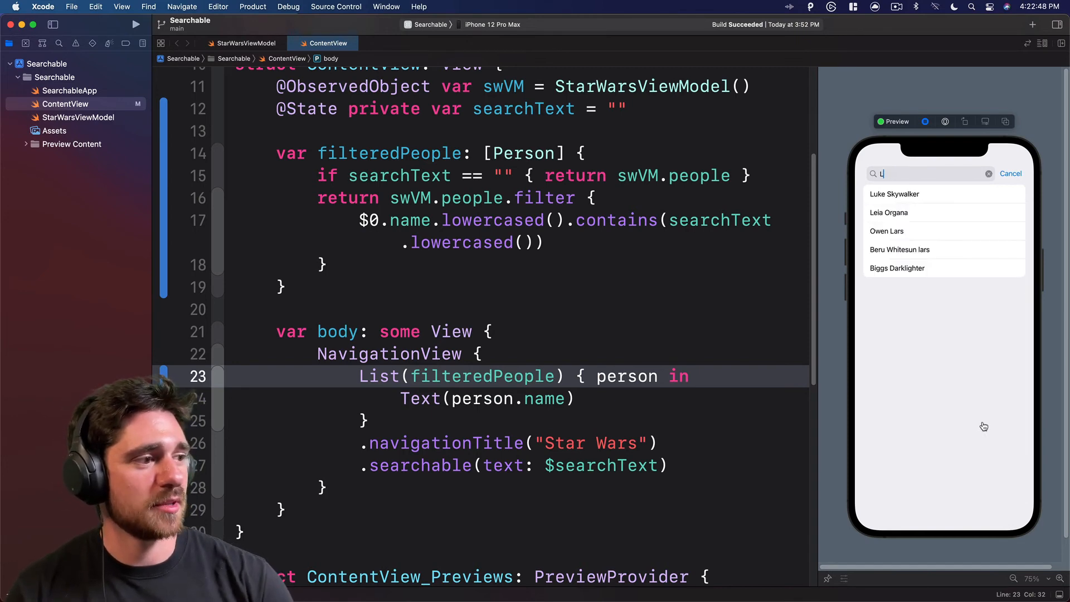
type("Dar")
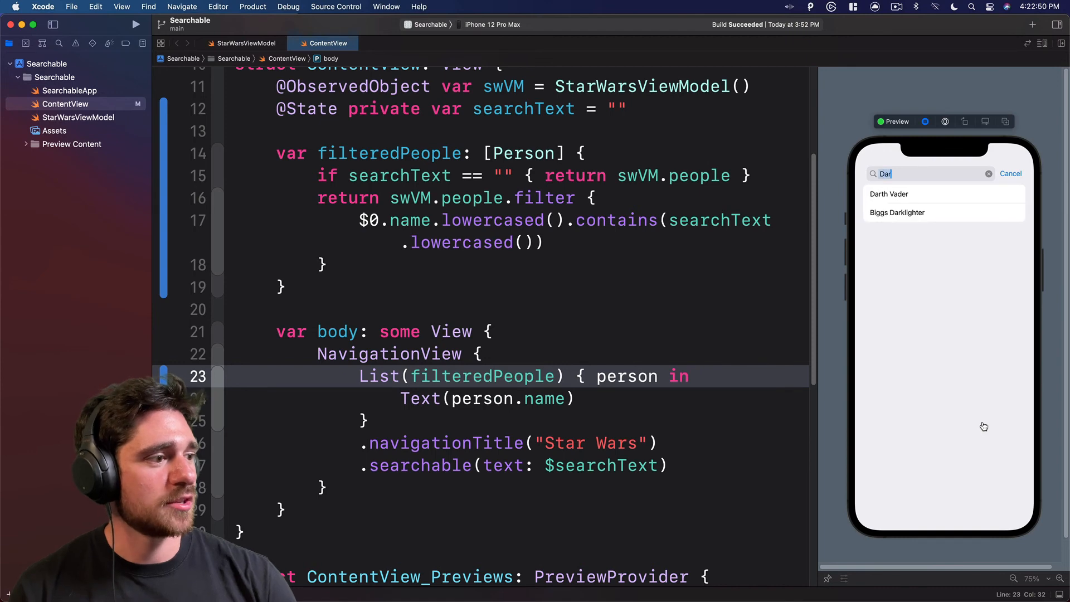
type("Sk")
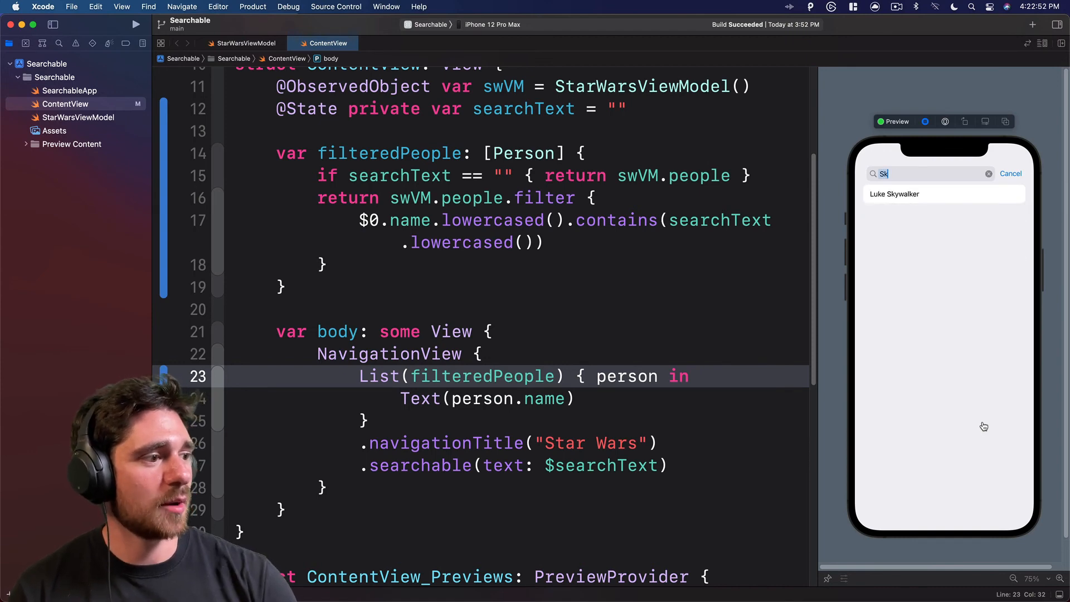
left_click(988, 174)
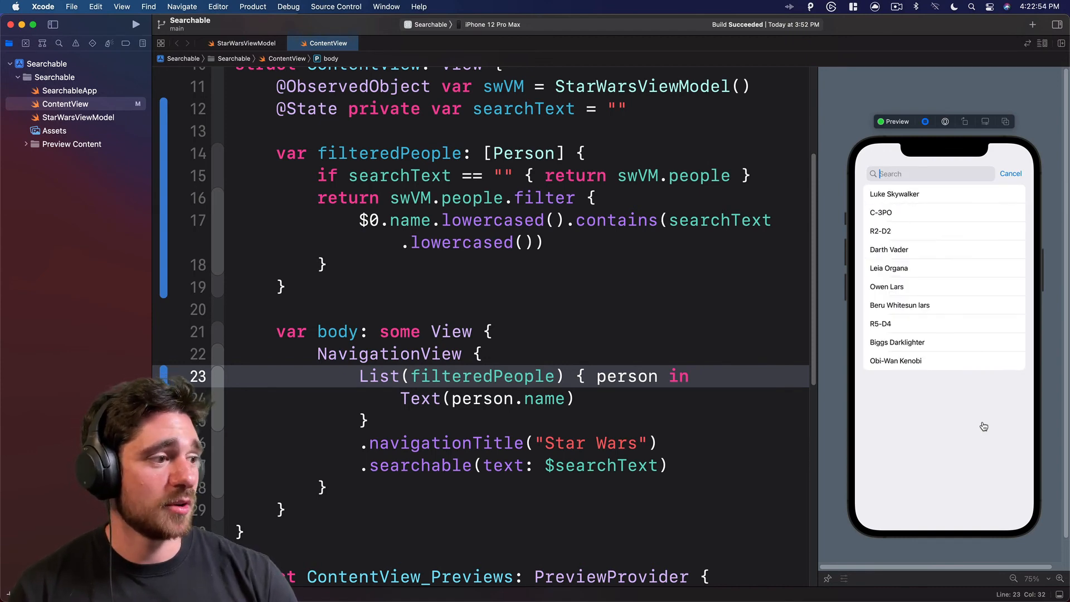
type("R")
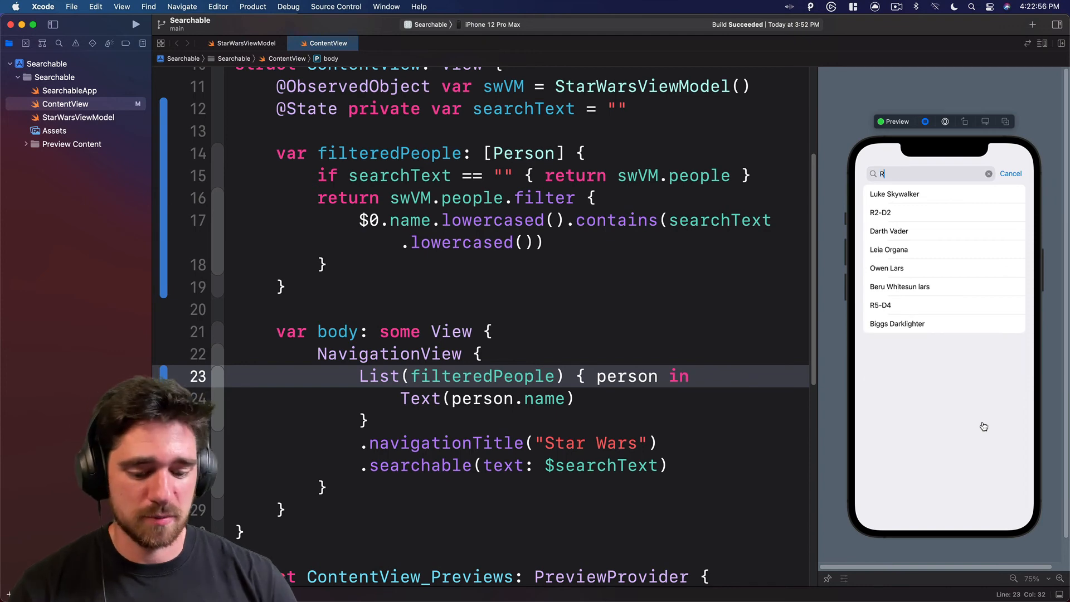
type("5")
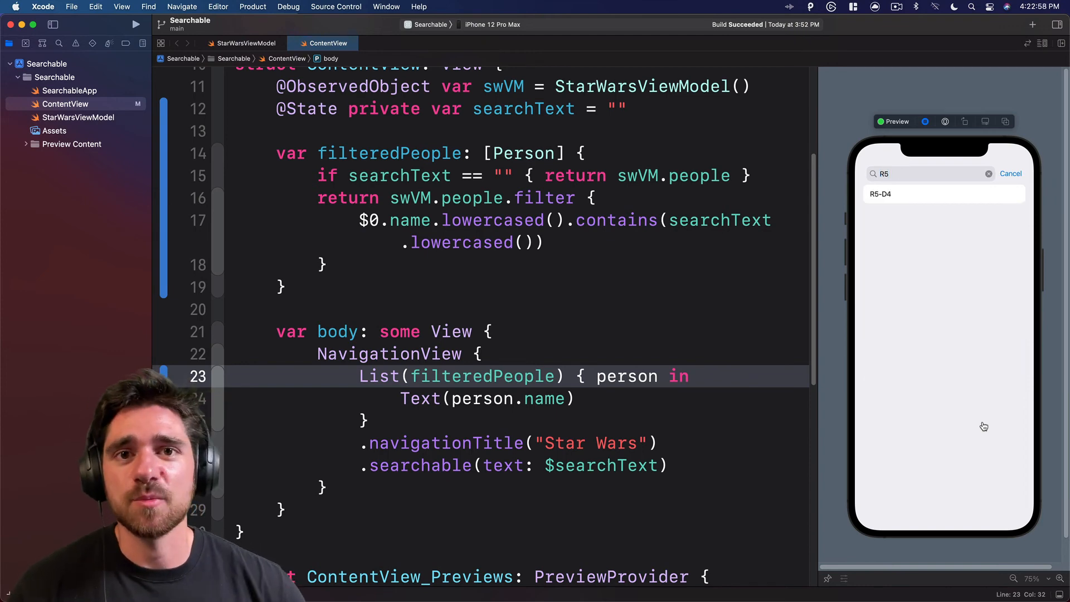